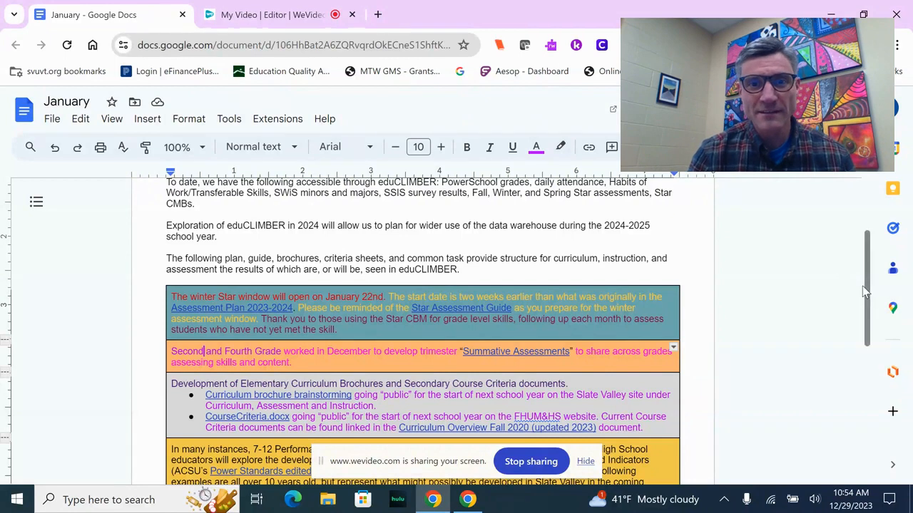
Step: Scroll to the top of the January doc and show the eduCLIMBER hyperlink's preview card
scroll("up", 3)
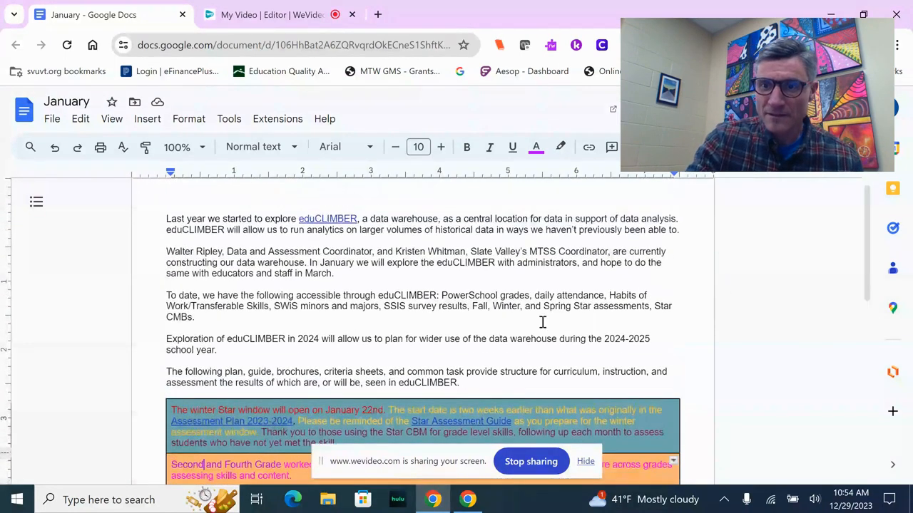
mouse_move(504, 284)
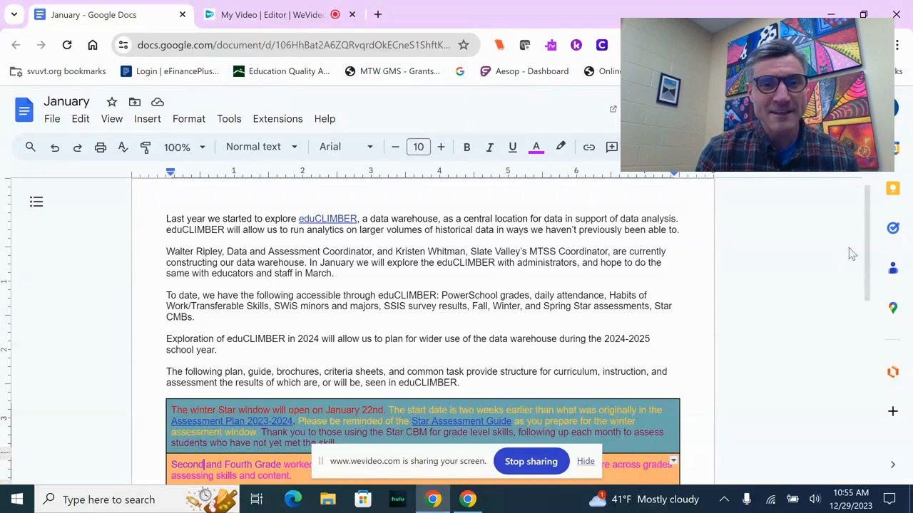
scroll("down", 3)
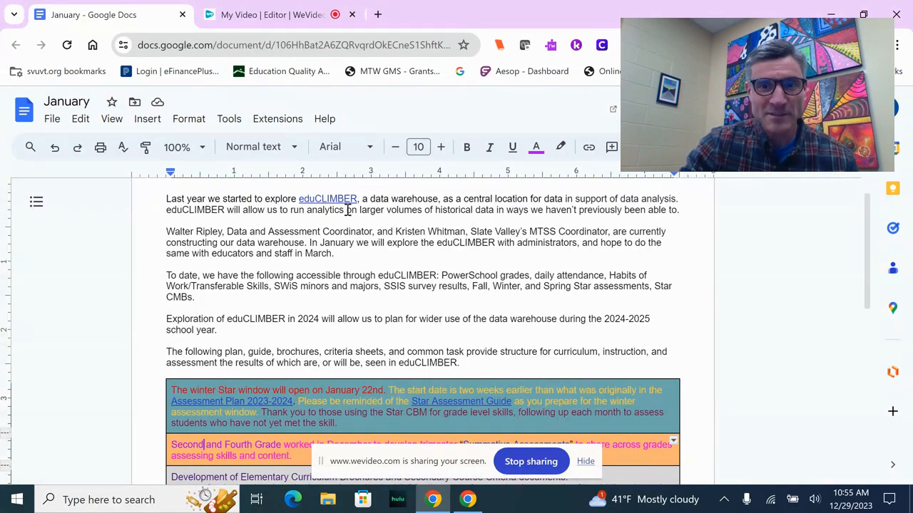
mouse_move(328, 198)
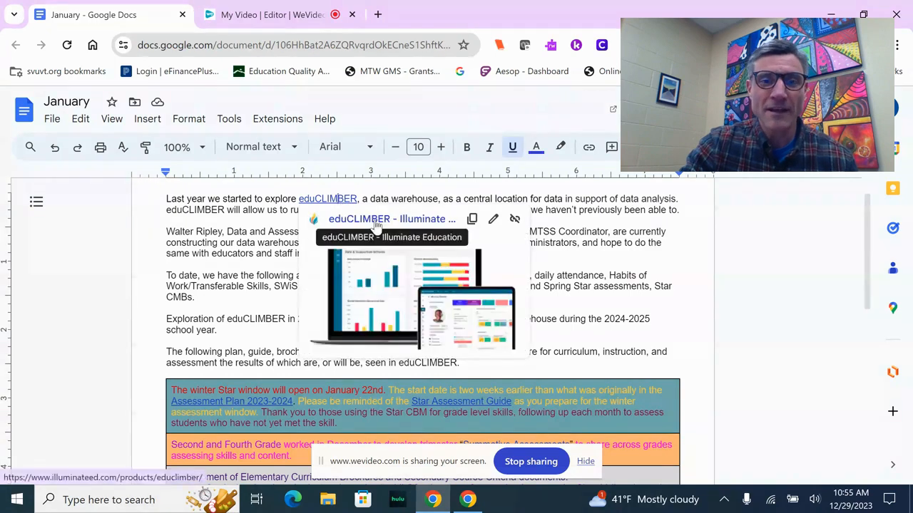
Step: Browse the eduCLIMBER product page on illuminateed.com, then return to the January doc
left_click(327, 199)
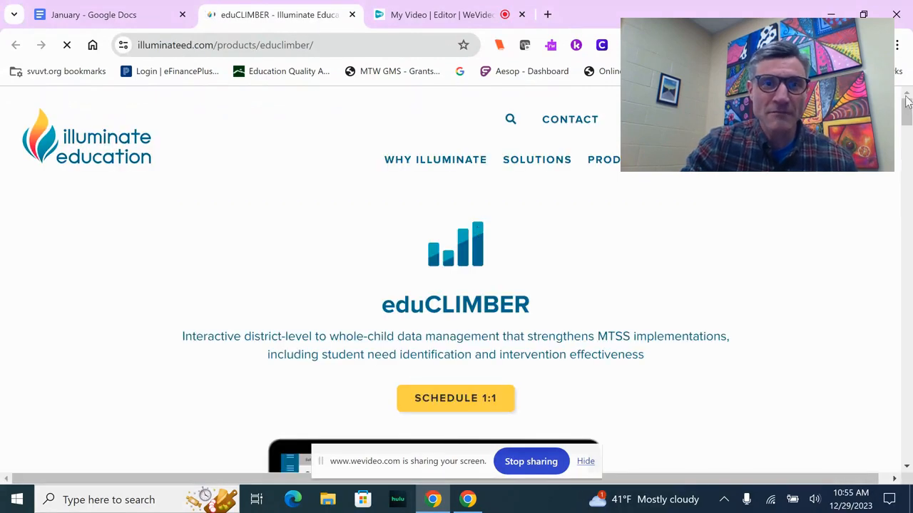
scroll("down", 3)
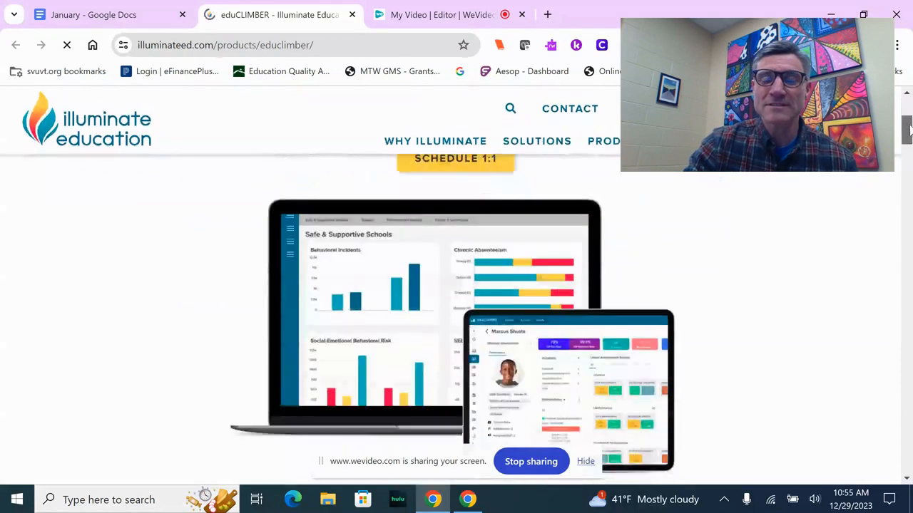
scroll("down", 3)
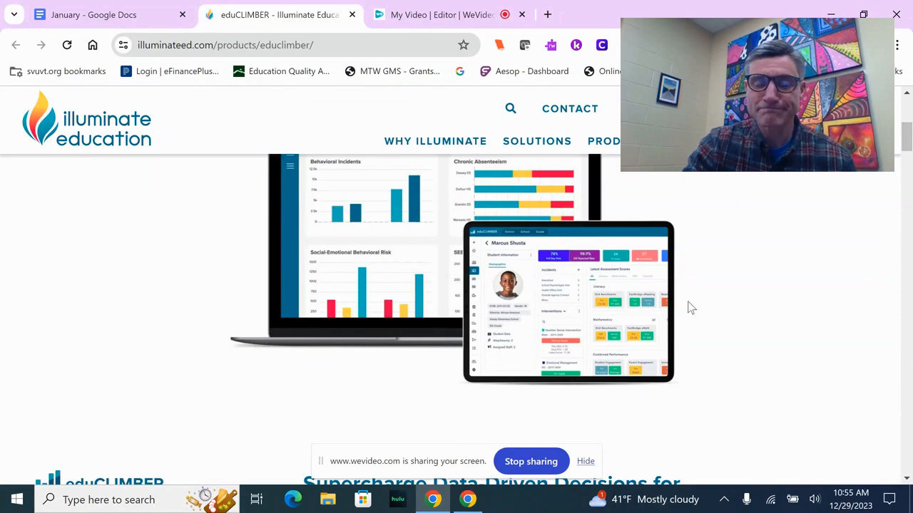
mouse_move(711, 330)
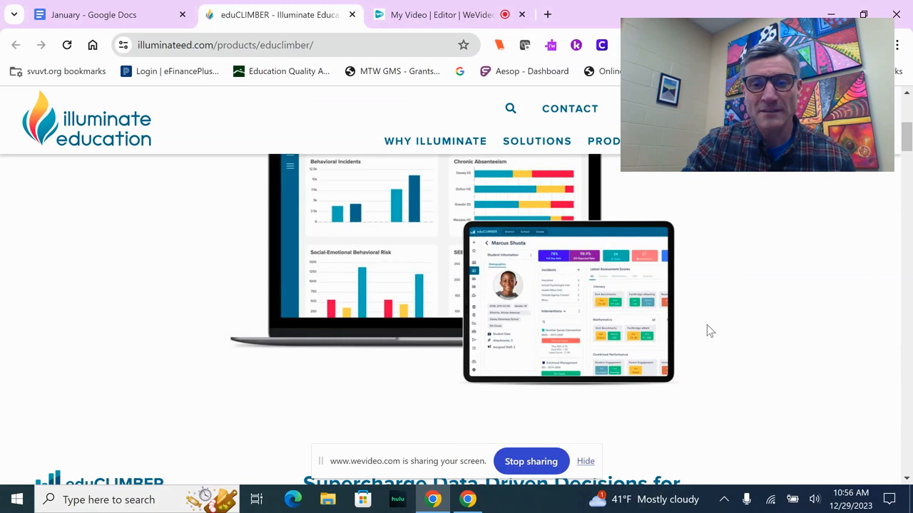
mouse_move(252, 134)
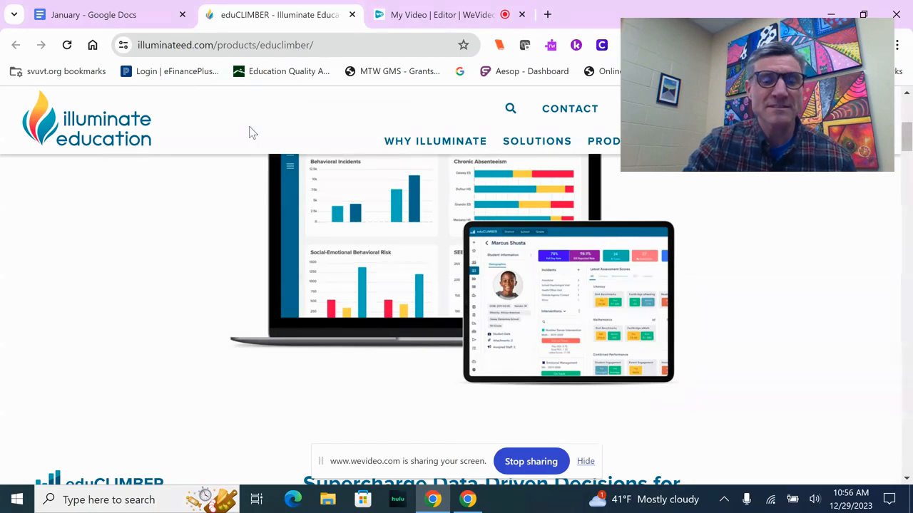
left_click(107, 14)
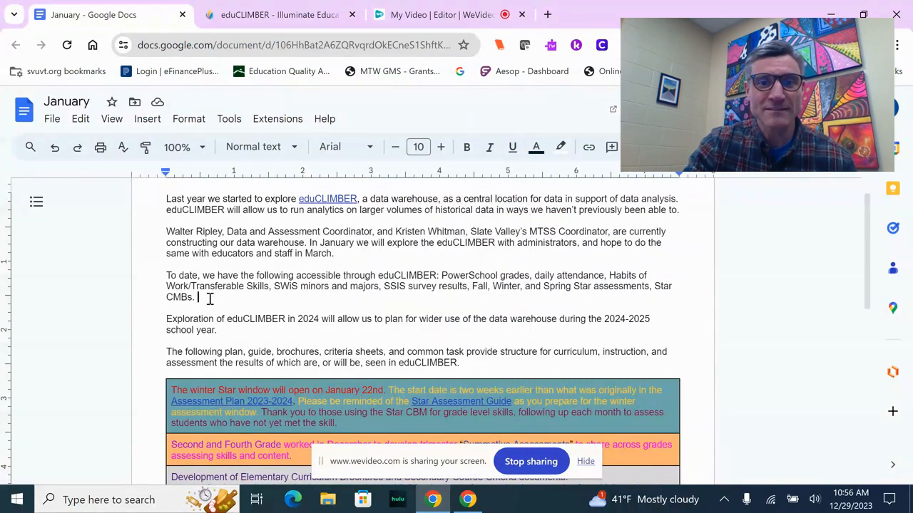
Step: Highlight the eduCLIMBER data paragraph, then scroll down through the colored updates table to Common Task resources
left_click_drag(166, 275, 196, 297)
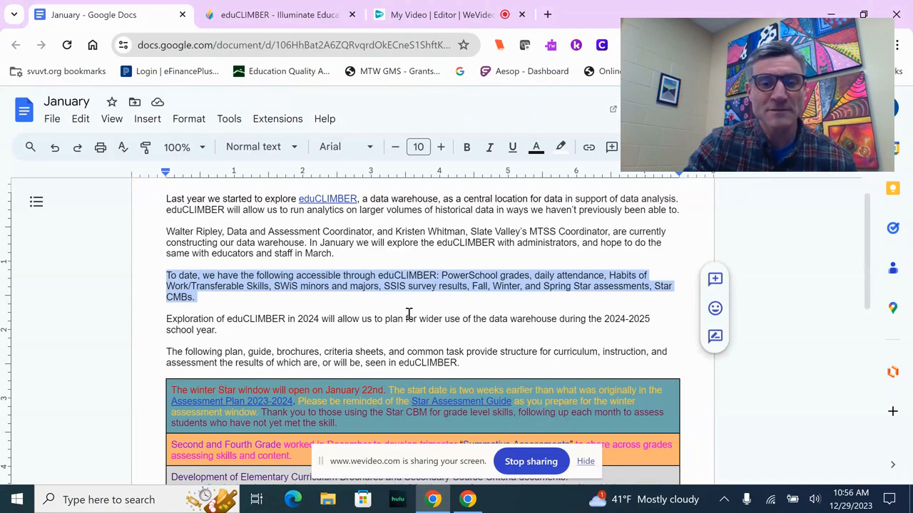
left_click(469, 334)
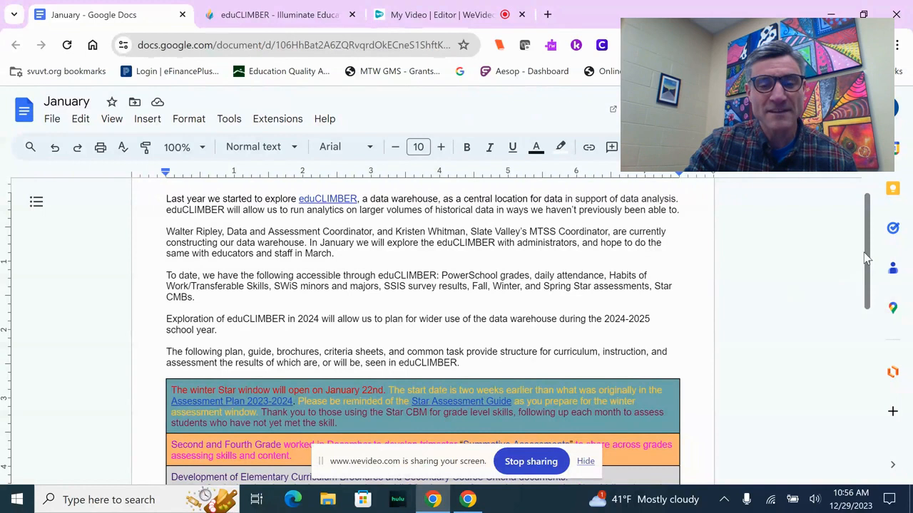
scroll("down", 3)
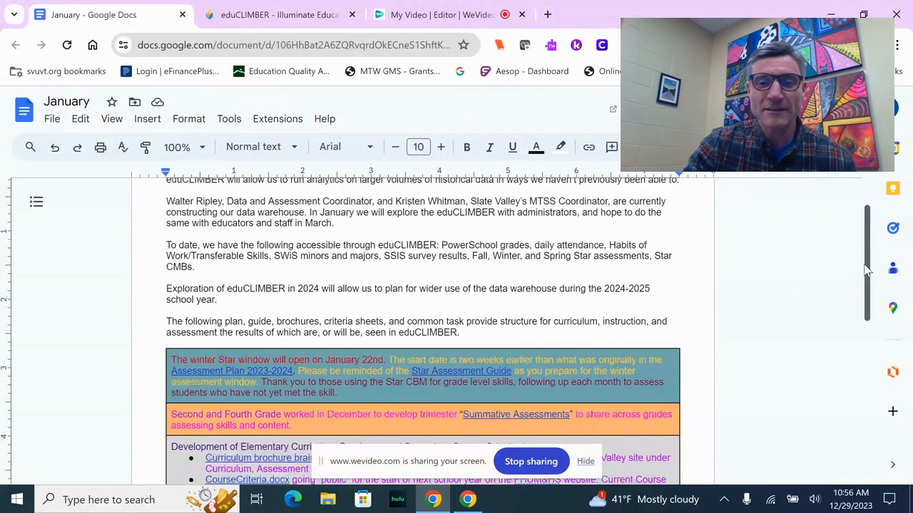
scroll("down", 3)
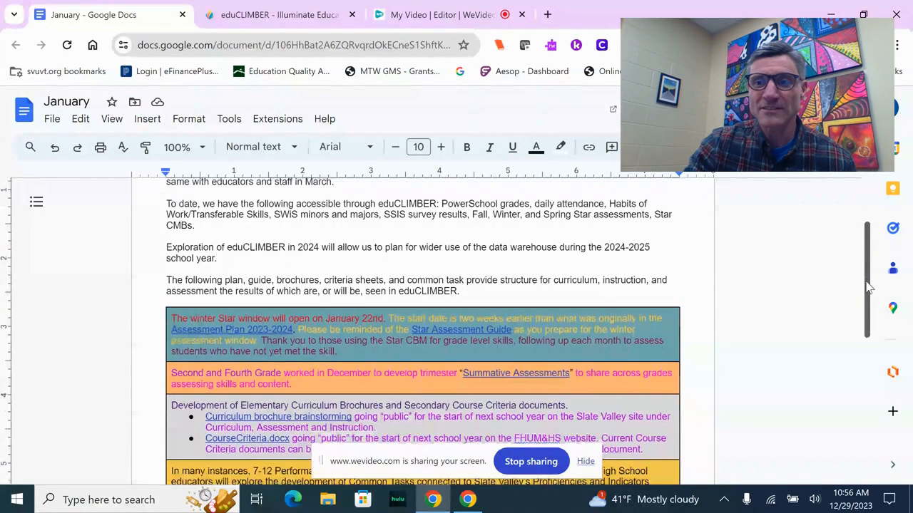
scroll("down", 3)
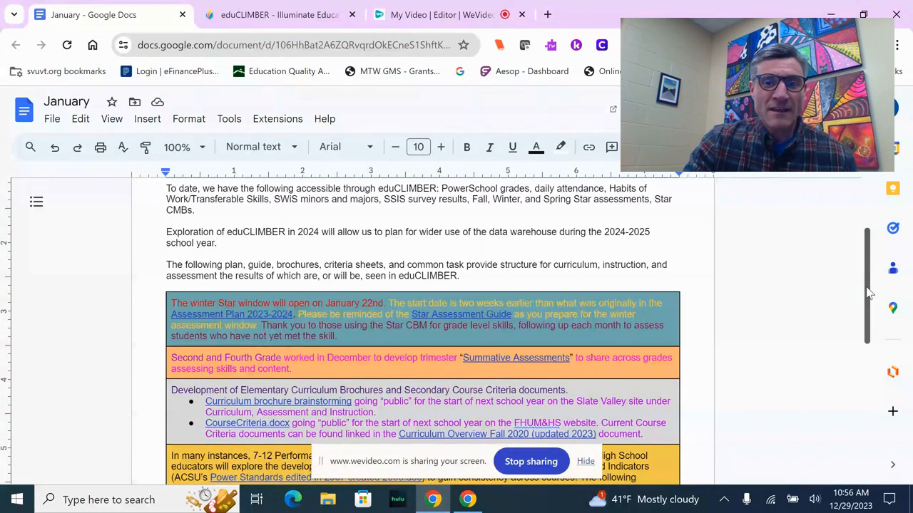
scroll("down", 3)
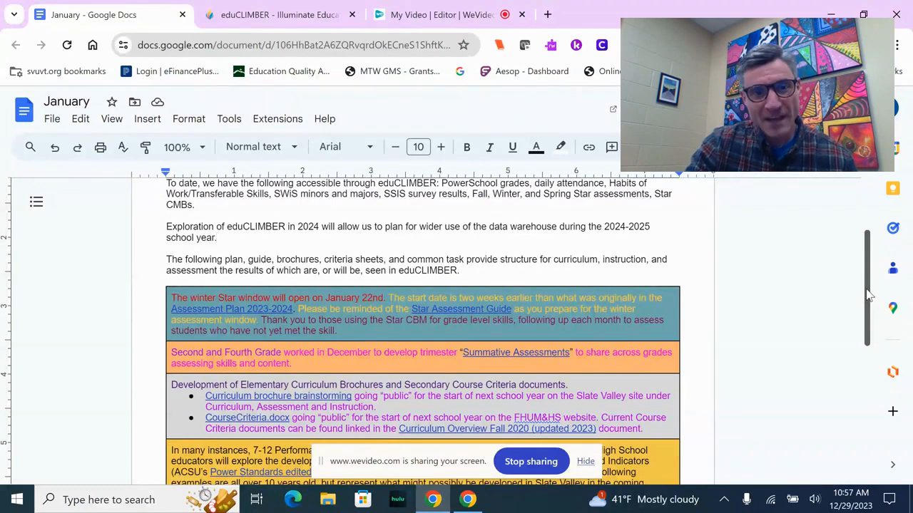
scroll("down", 3)
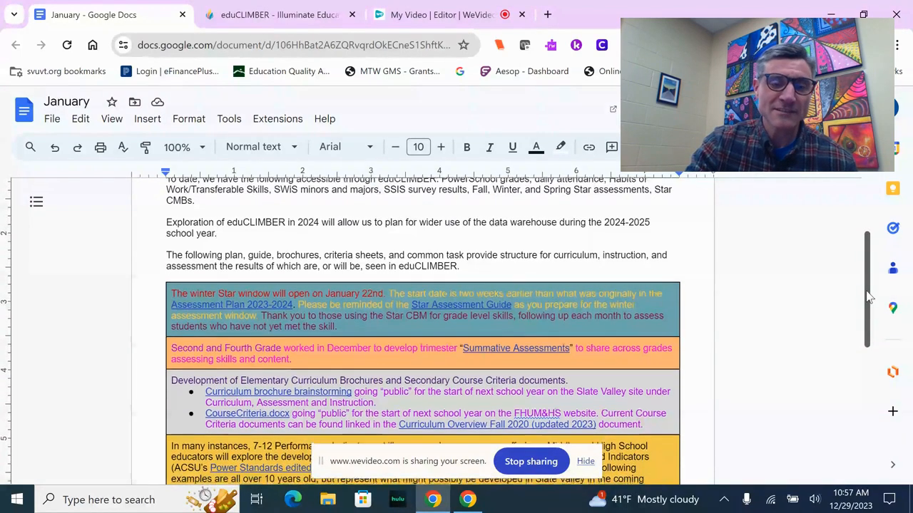
scroll("down", 3)
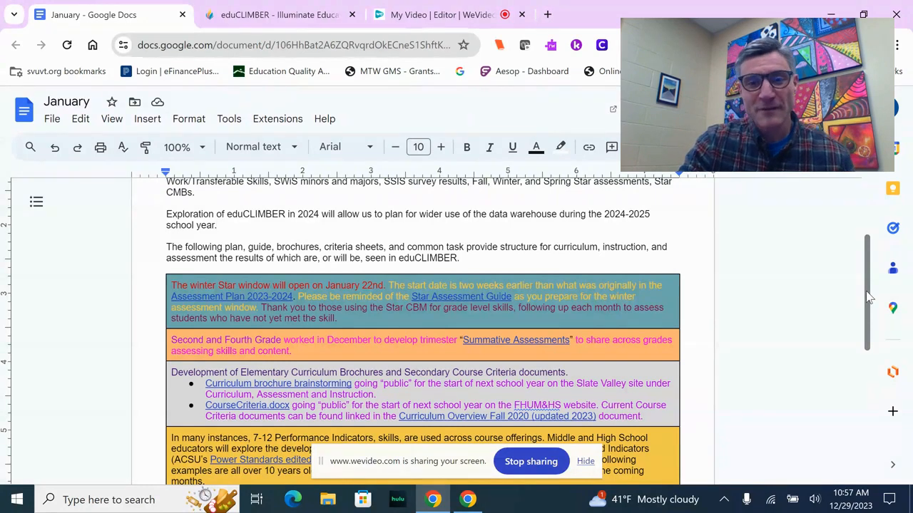
scroll("down", 3)
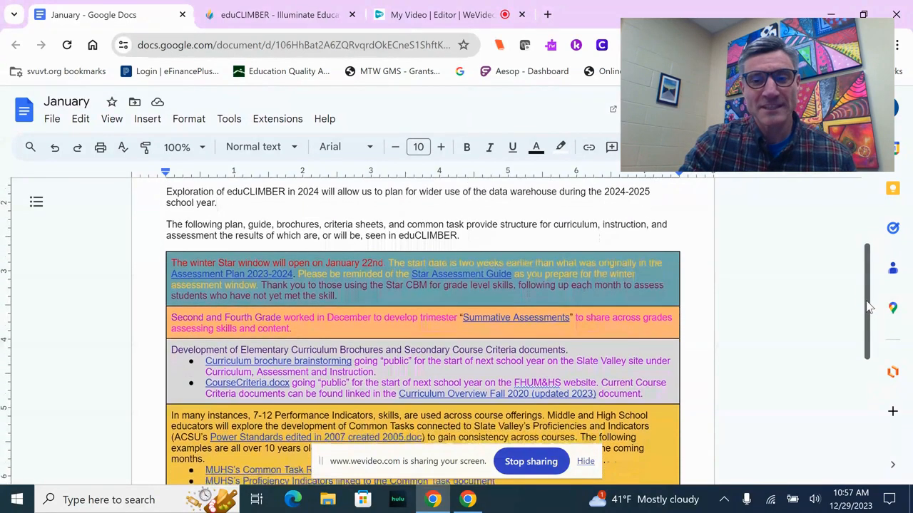
scroll("down", 3)
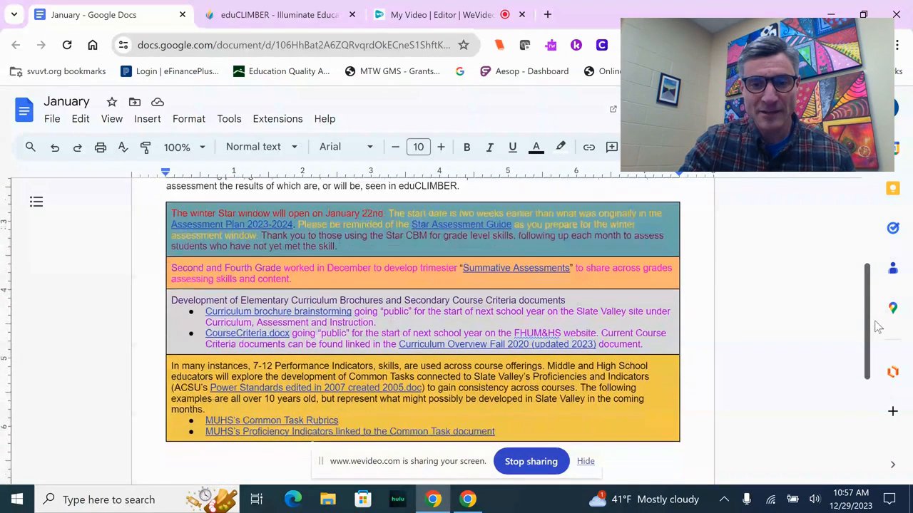
scroll("down", 3)
type(".")
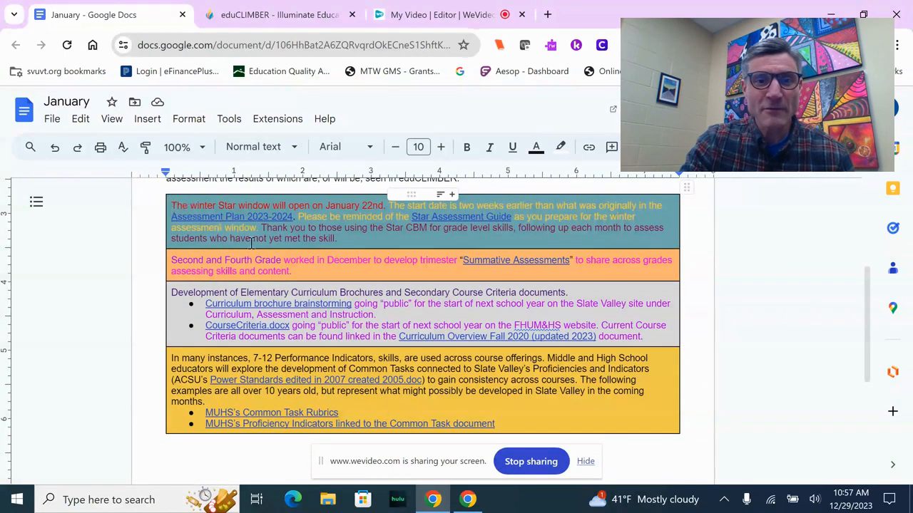
mouse_move(348, 239)
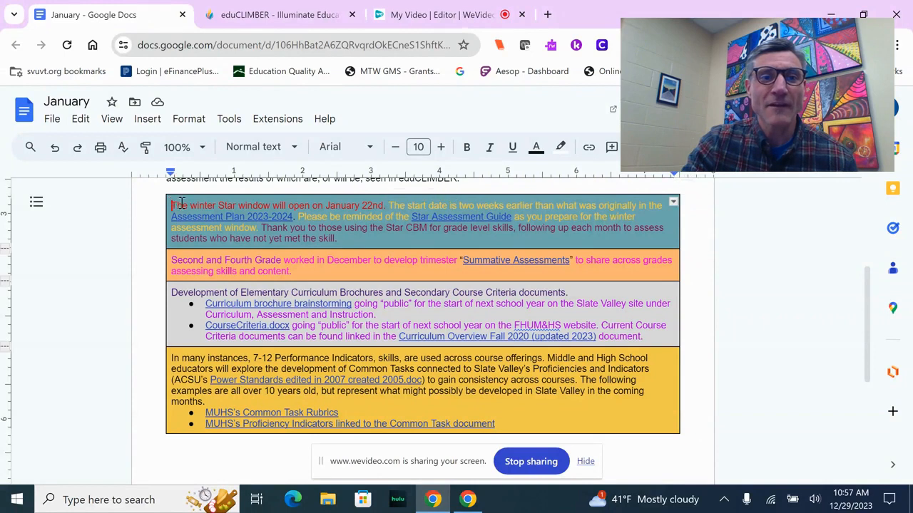
left_click_drag(171, 205, 388, 206)
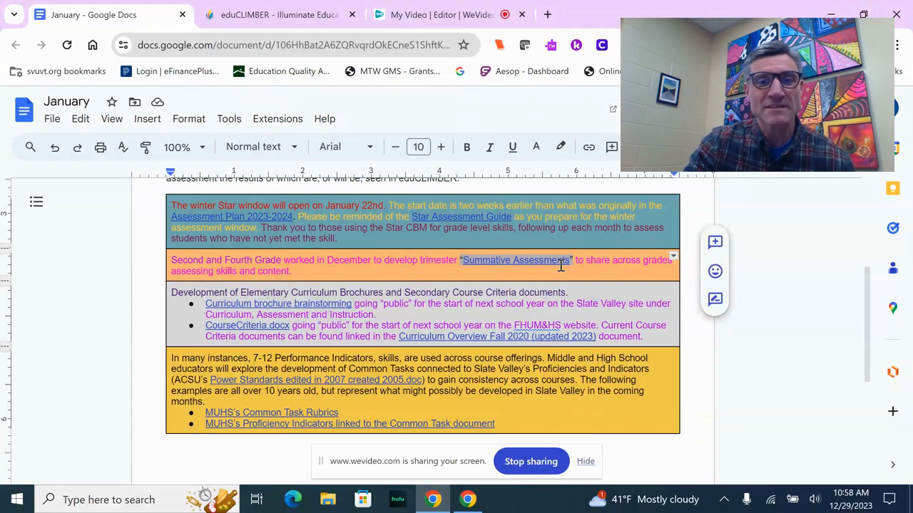
mouse_move(558, 271)
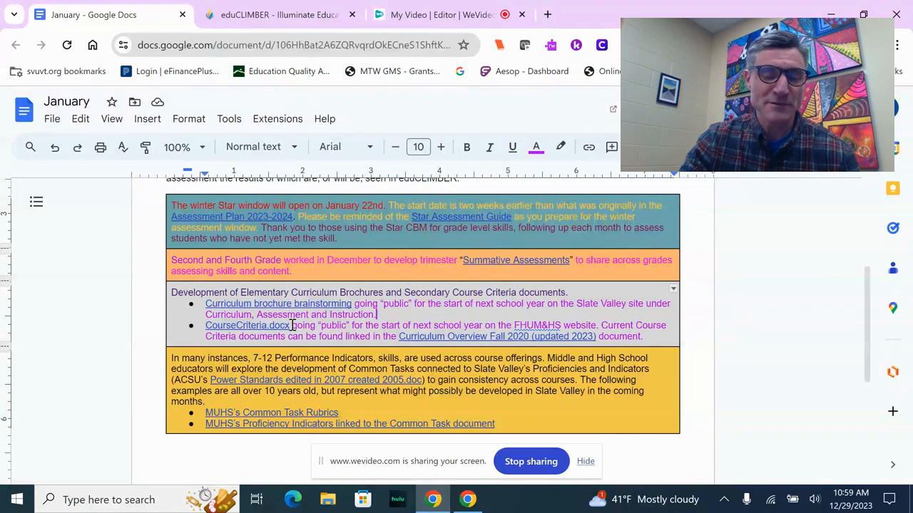
mouse_move(247, 326)
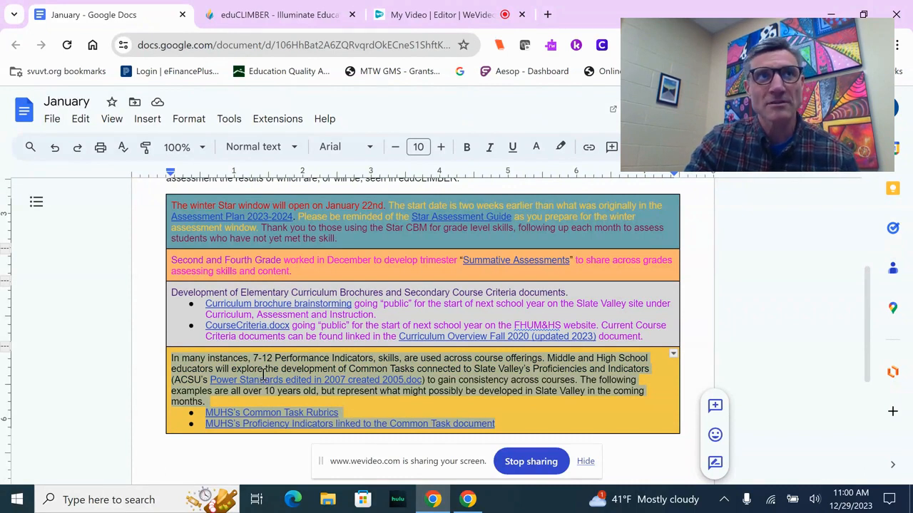
mouse_move(460, 260)
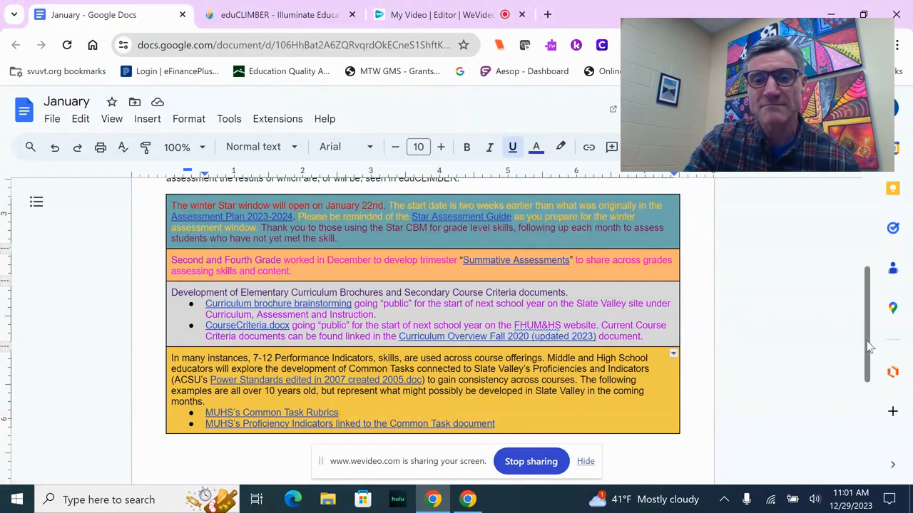
Step: Switch to the 'My Video | Editor | WeVideo' tab with its empty project
scroll("down", 3)
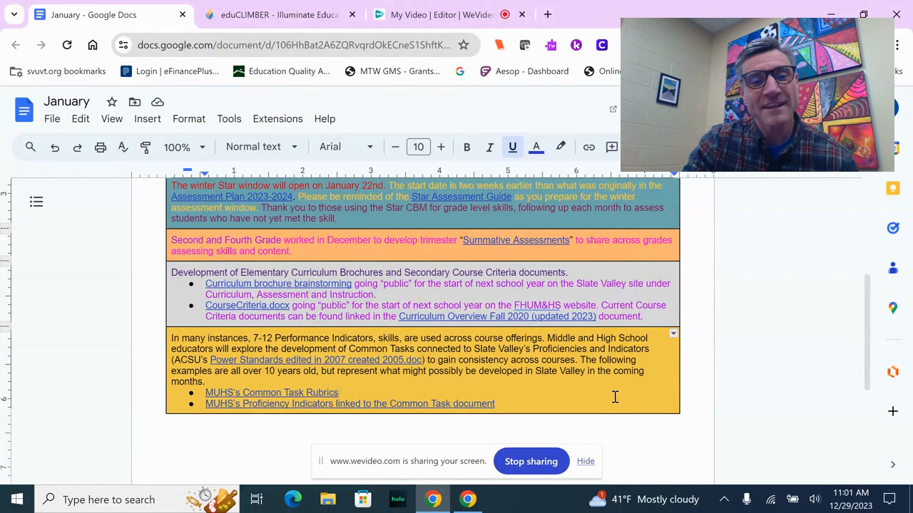
left_click(440, 15)
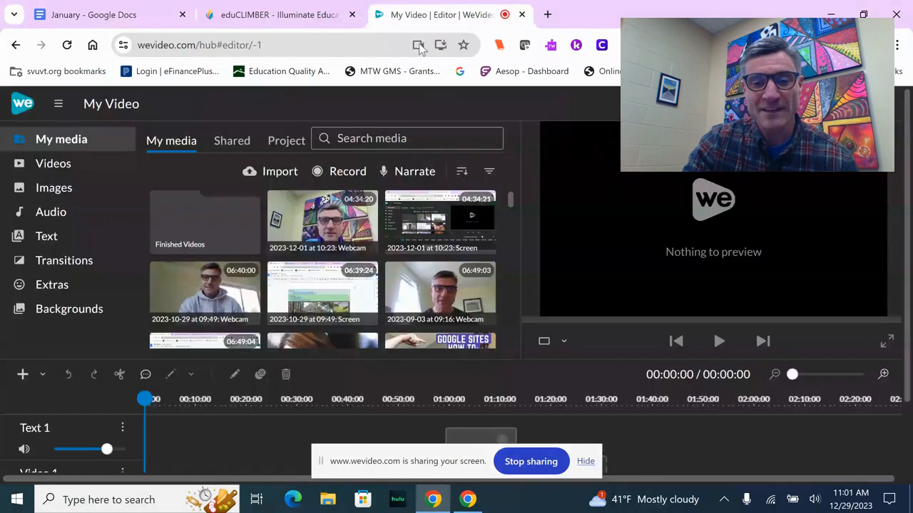